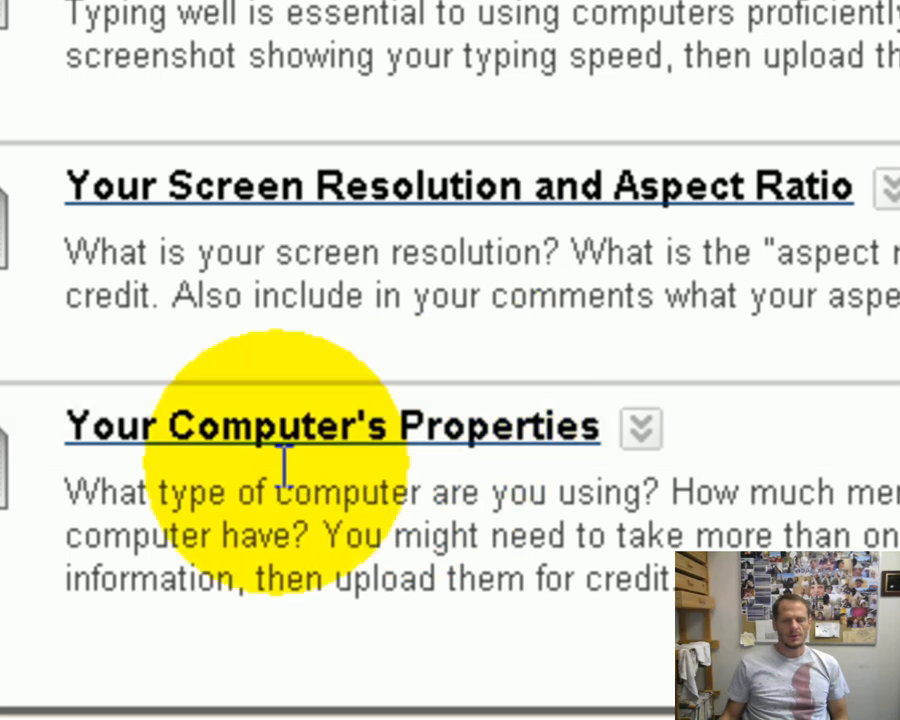
mouse_move(120, 570)
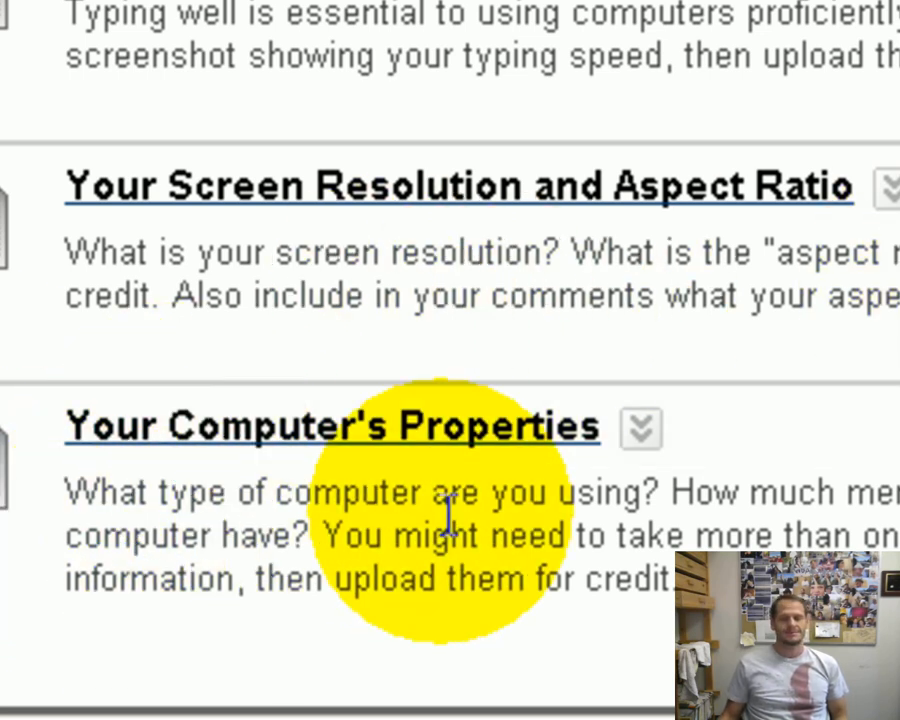
mouse_move(424, 536)
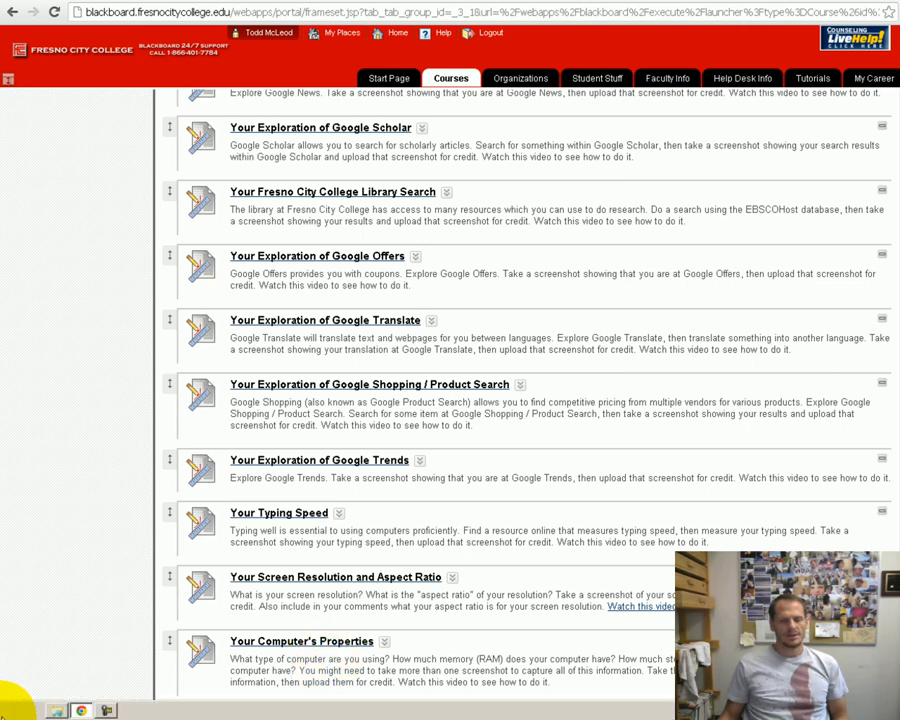
Open the System properties window from the Computer entry in the Start menu
click(16, 708)
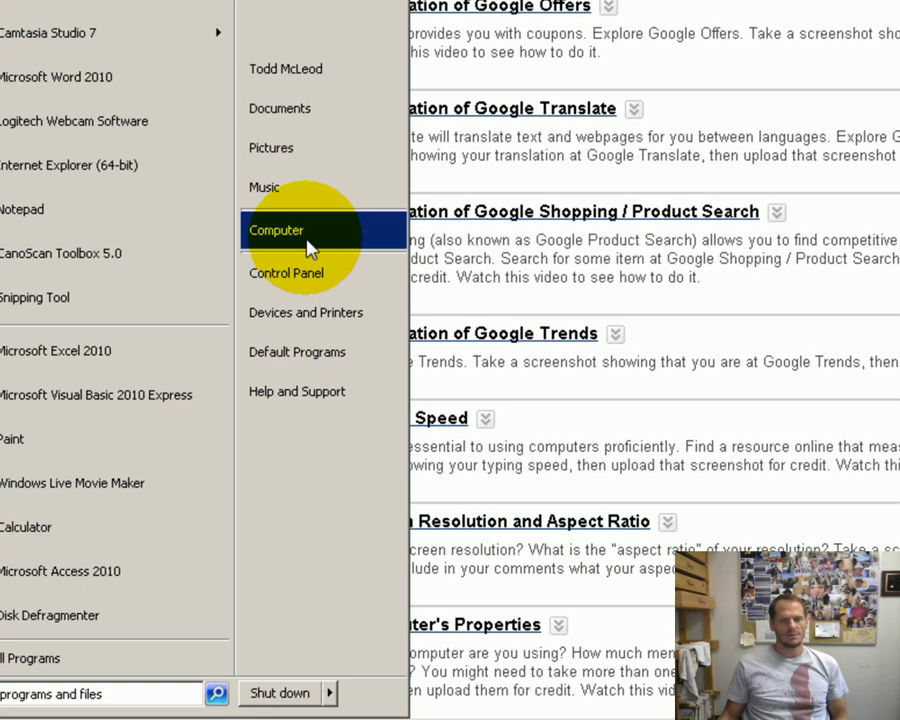
right_click(276, 230)
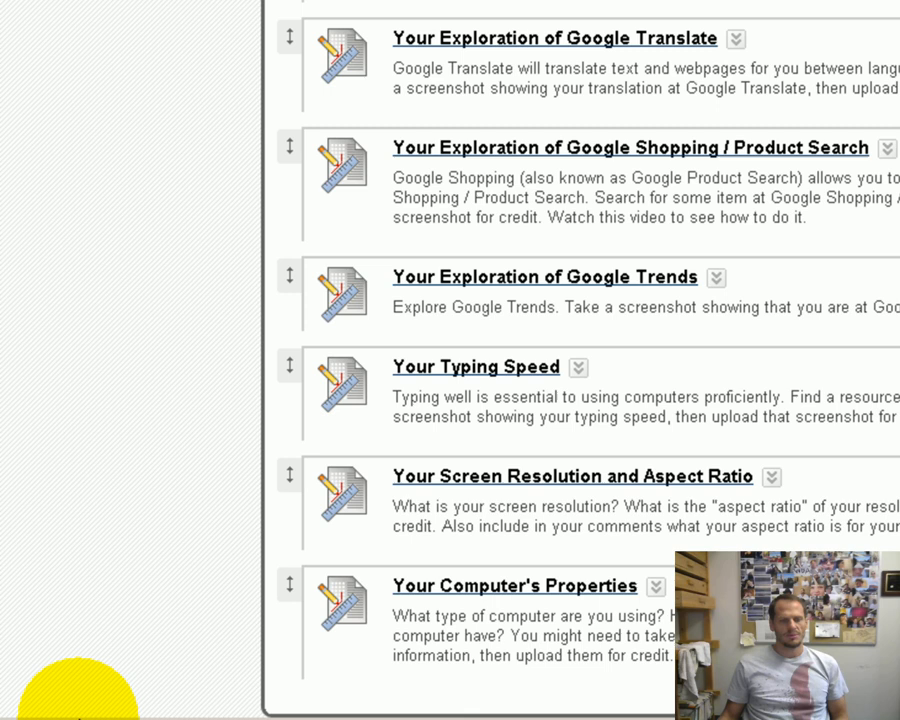
scroll(down, 3)
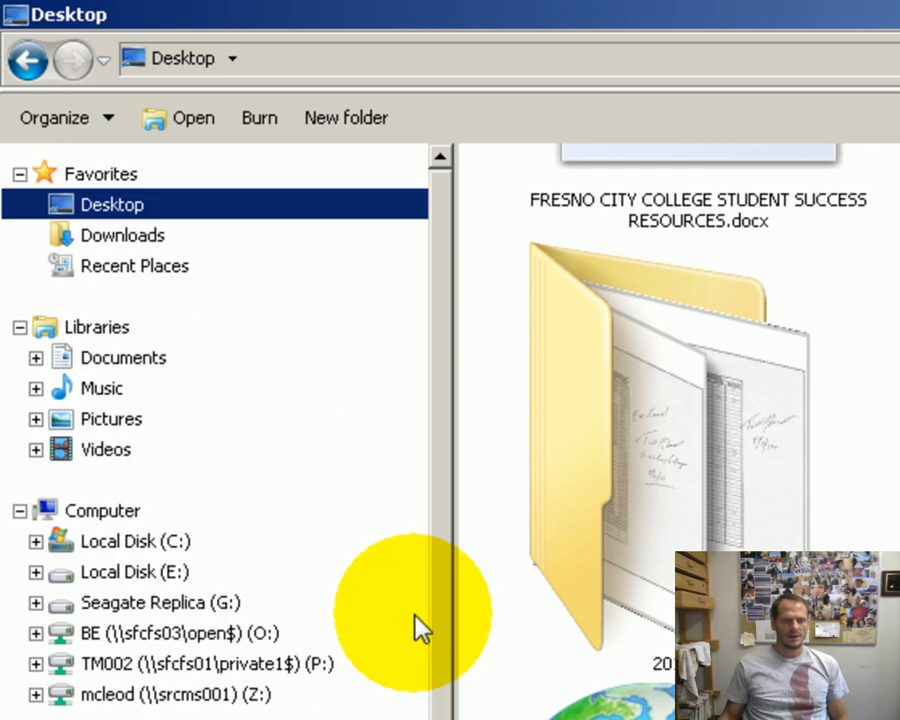
mouse_move(524, 684)
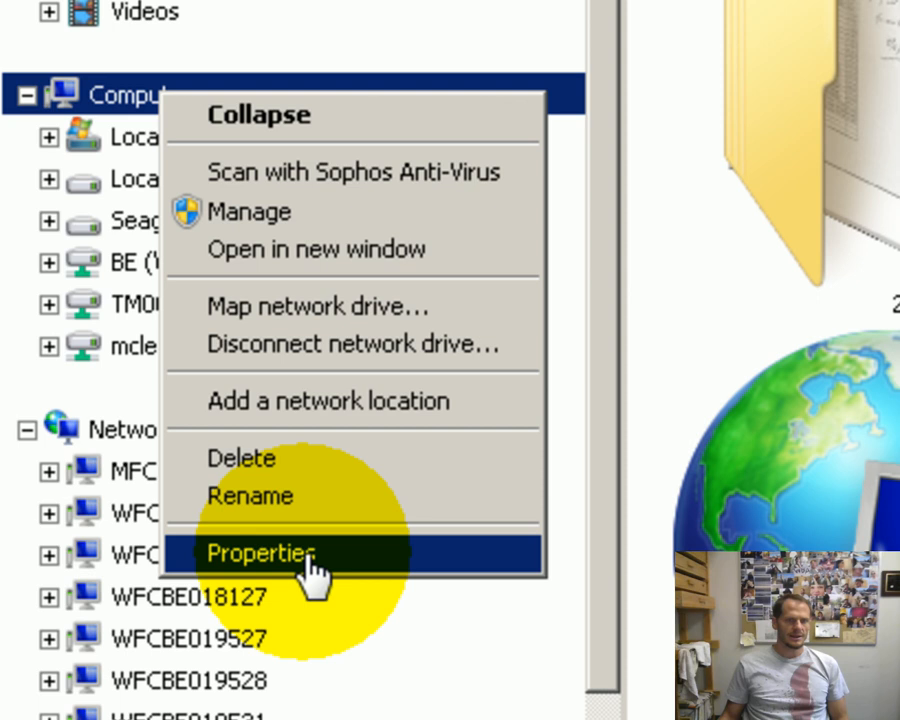
click(262, 552)
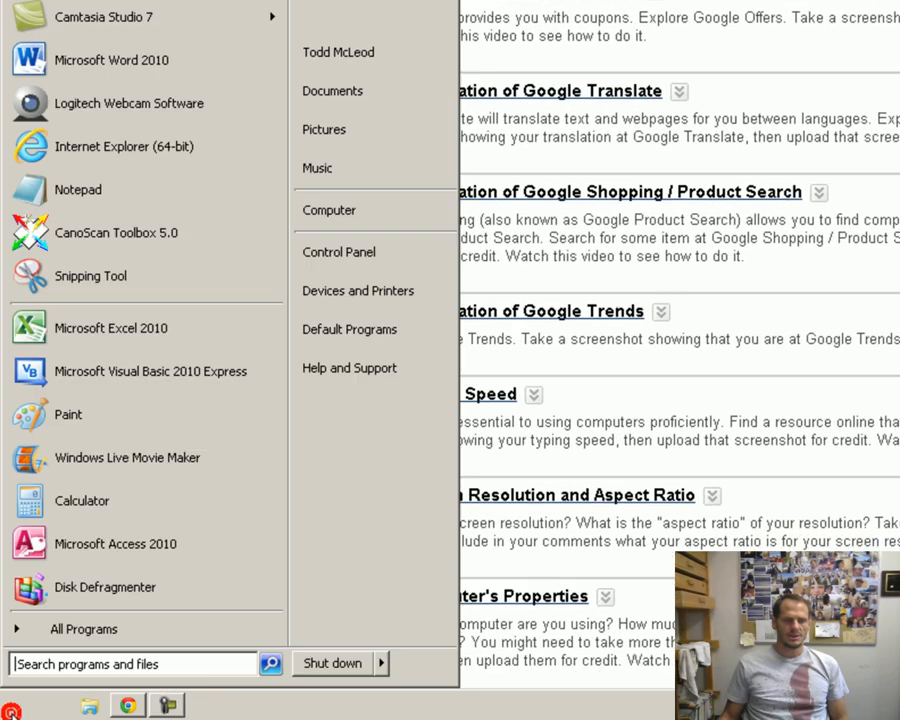
right_click(328, 210)
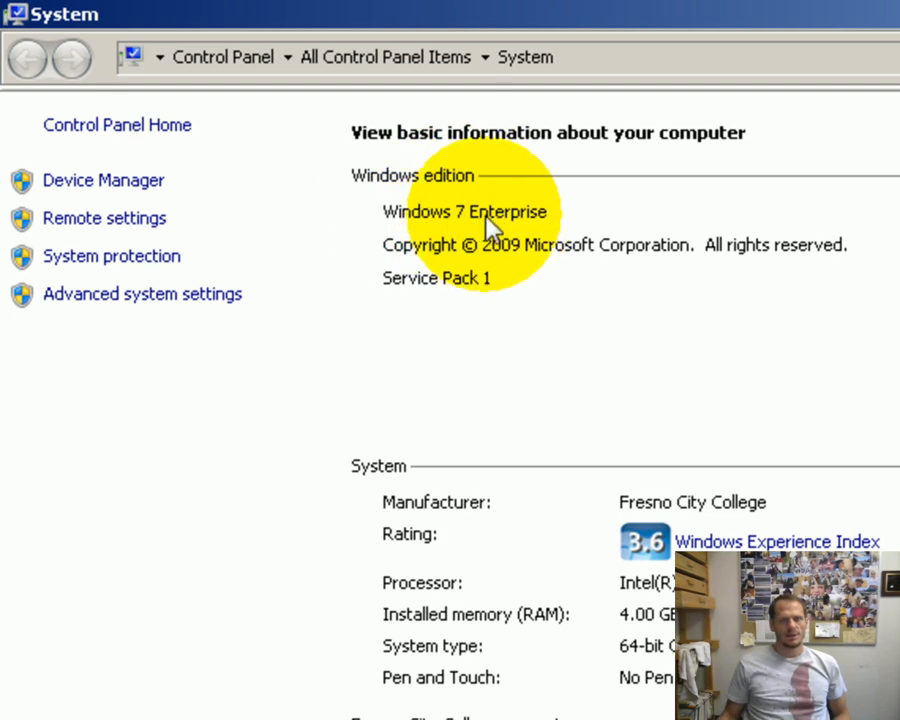
scroll(down, 3)
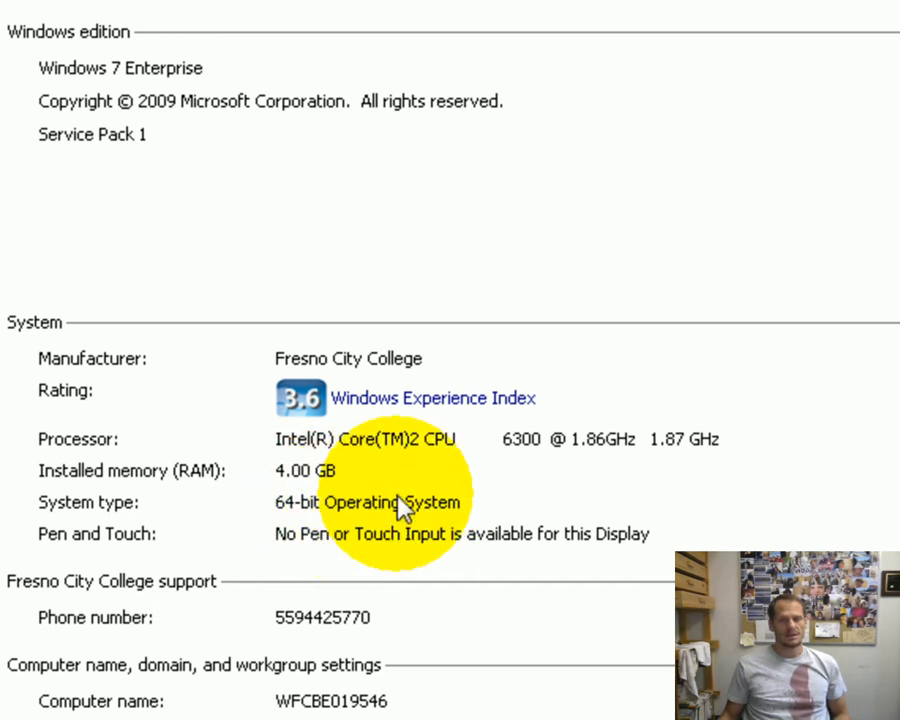
mouse_move(438, 516)
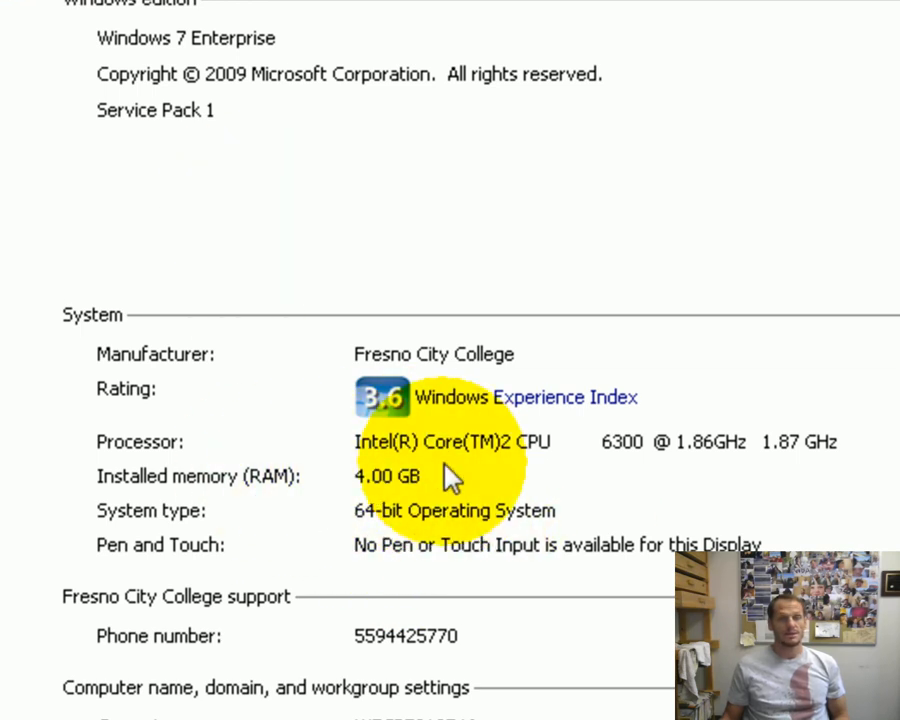
mouse_move(330, 504)
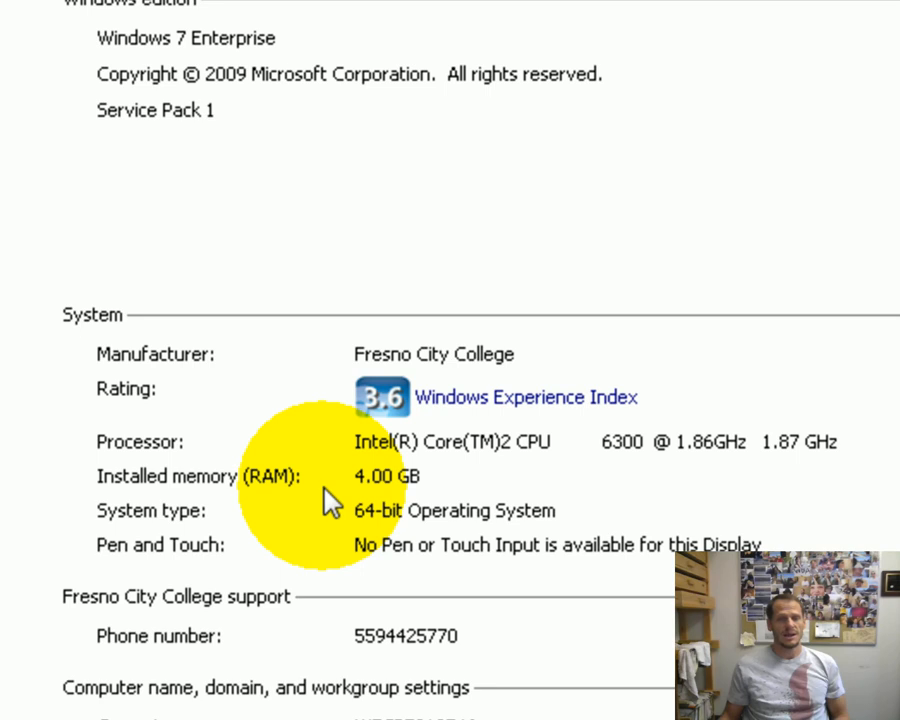
mouse_move(320, 464)
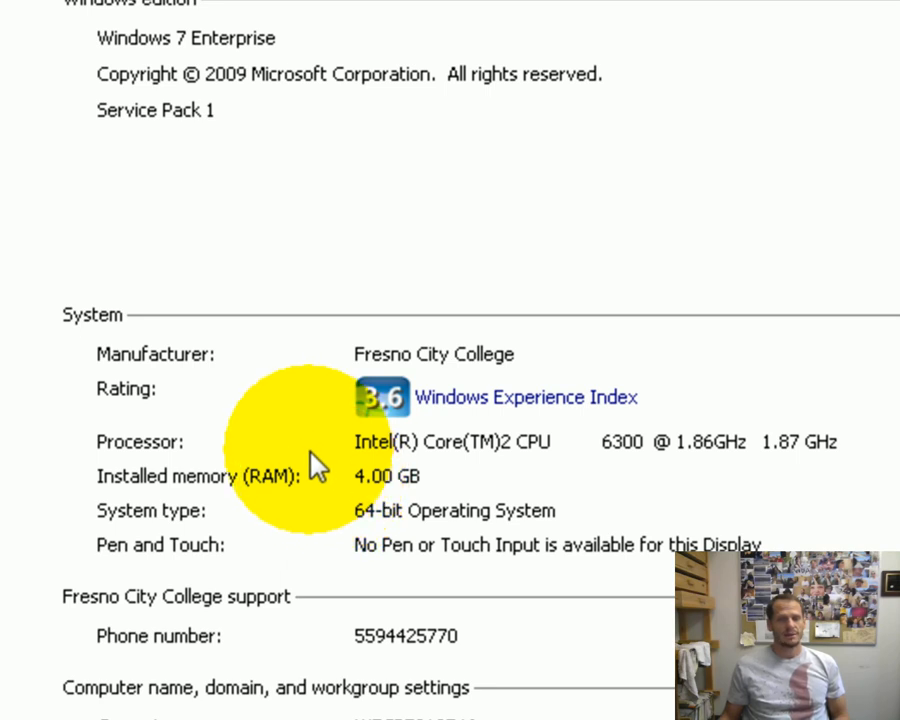
mouse_move(616, 464)
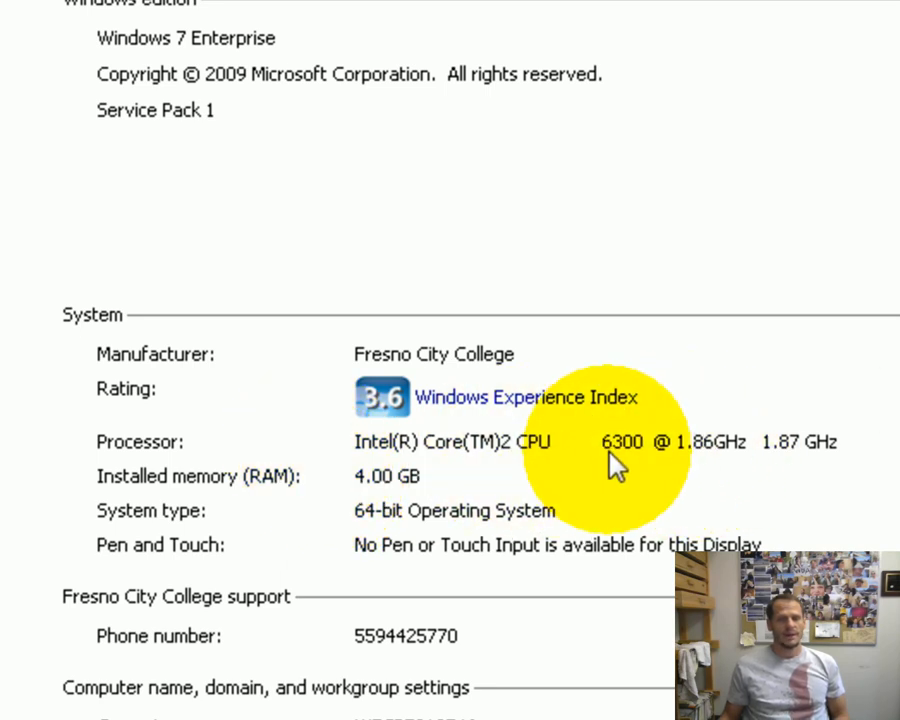
mouse_move(836, 470)
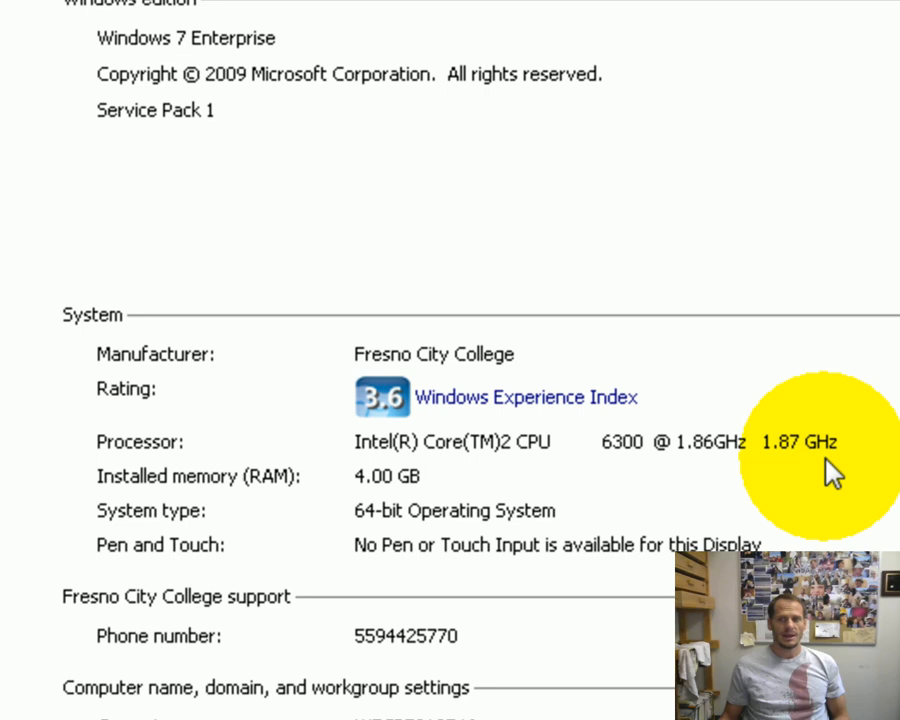
mouse_move(420, 380)
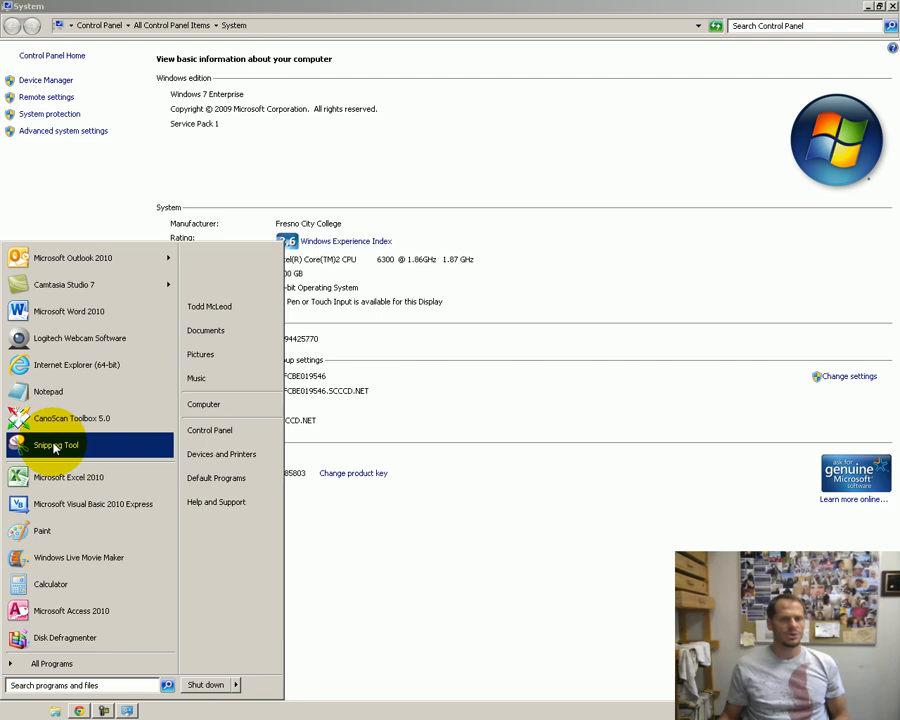
Capture the System window with Snipping Tool and save it as a JPEG named 'prop' on the Desktop
click(56, 444)
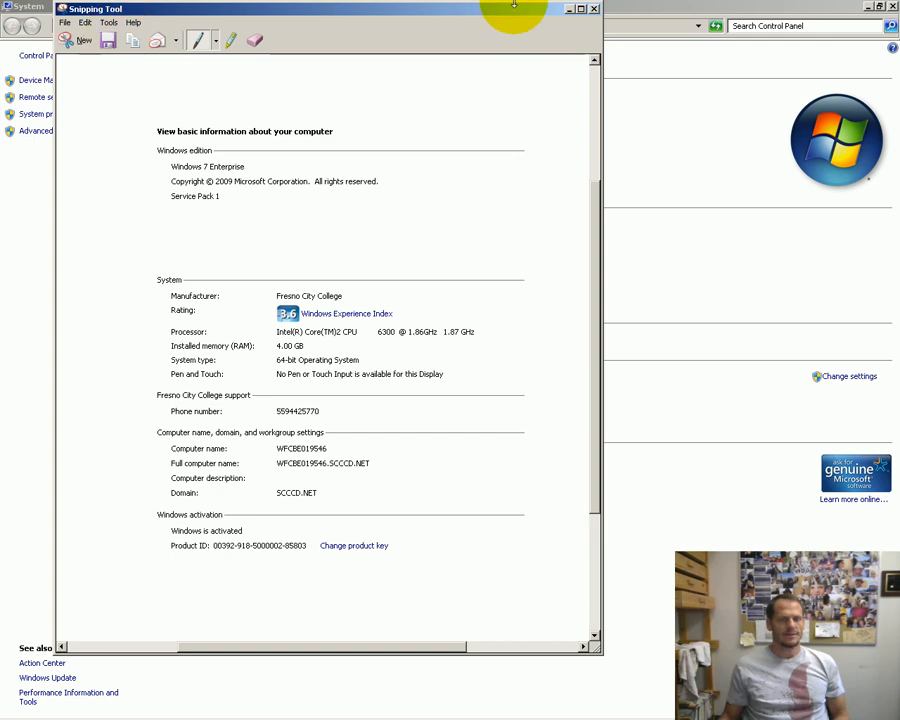
click(596, 8)
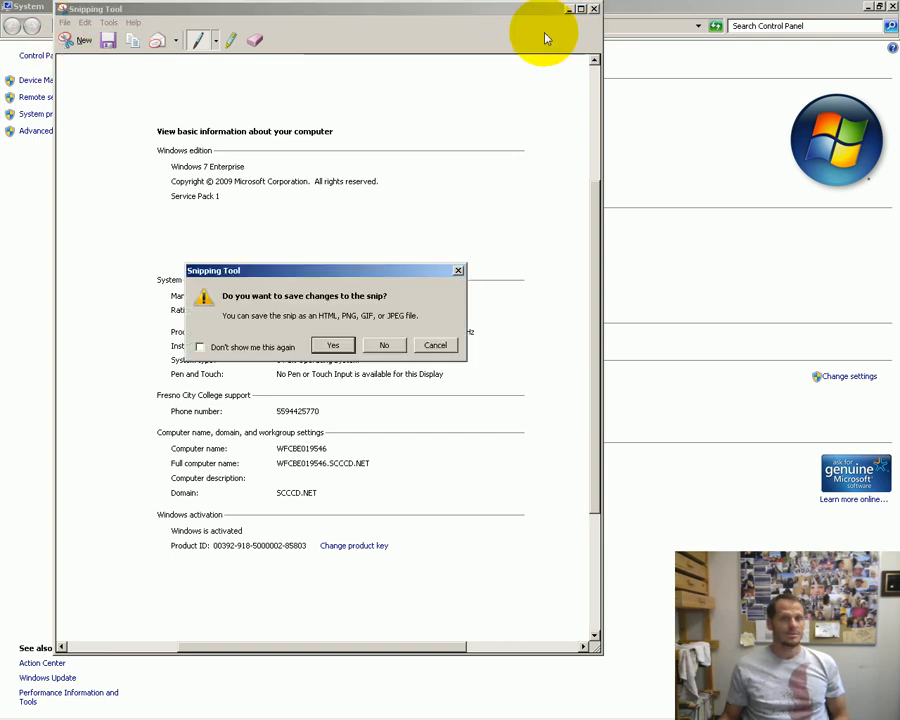
click(384, 344)
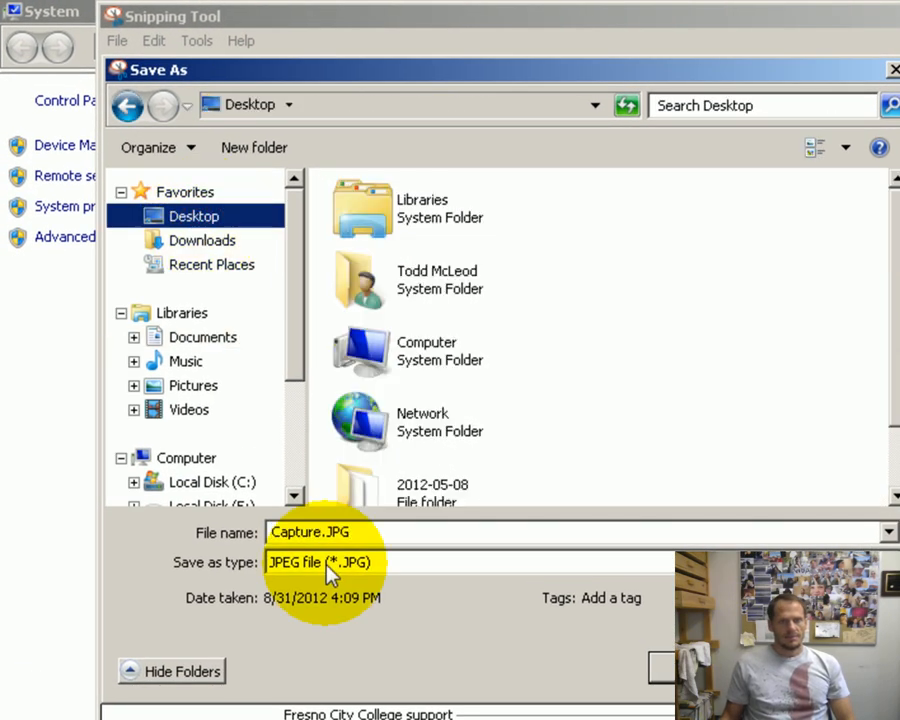
text(prop)
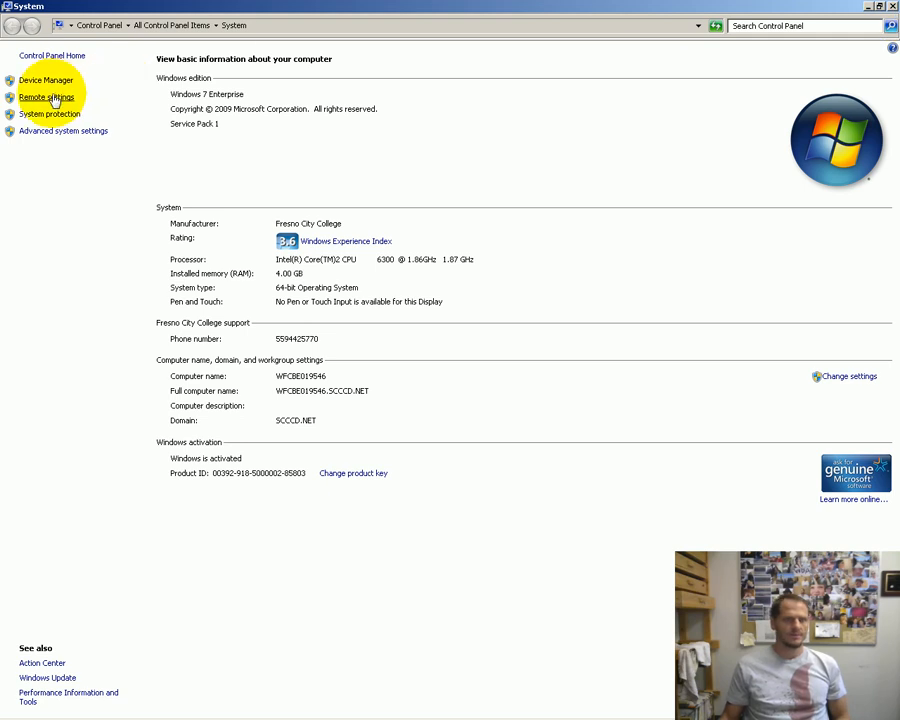
Close the System window so the Blackboard course page shows again
click(64, 132)
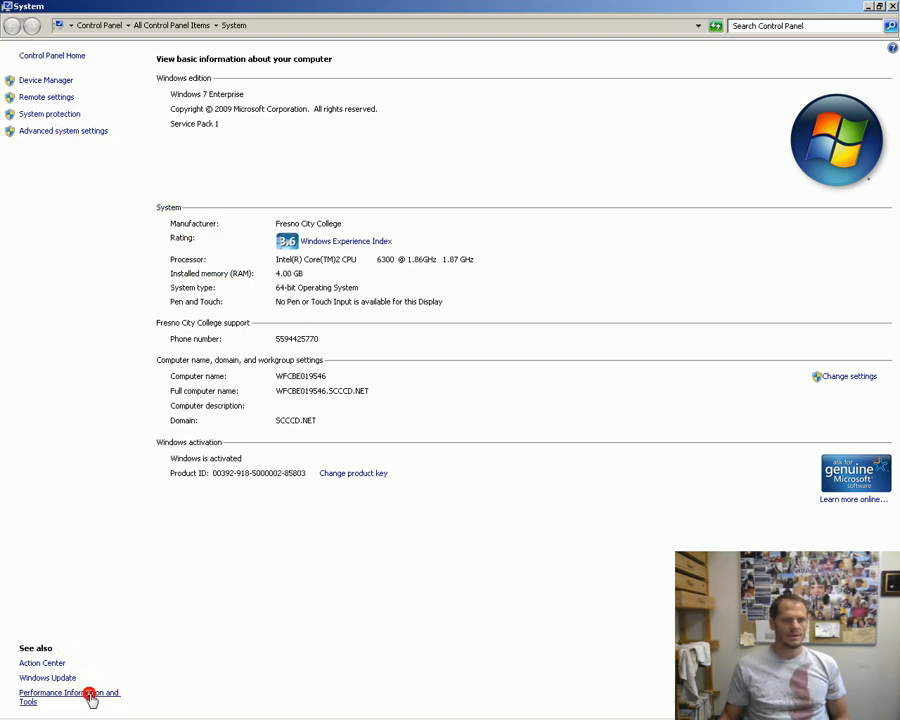
click(68, 696)
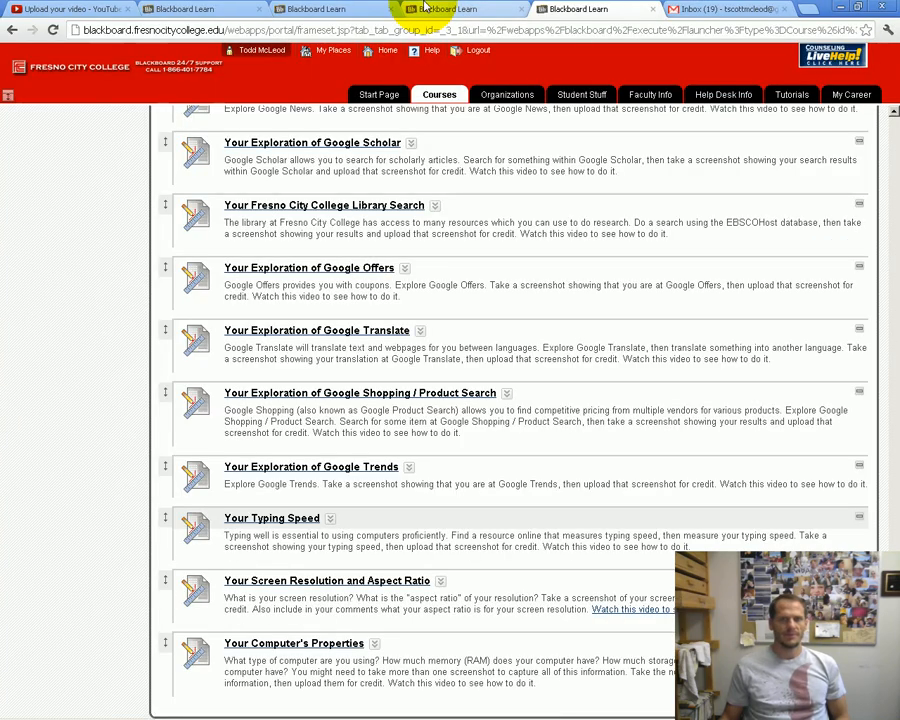
Open Windows Explorer from the Start menu and expand Computer to list the drives
click(8, 708)
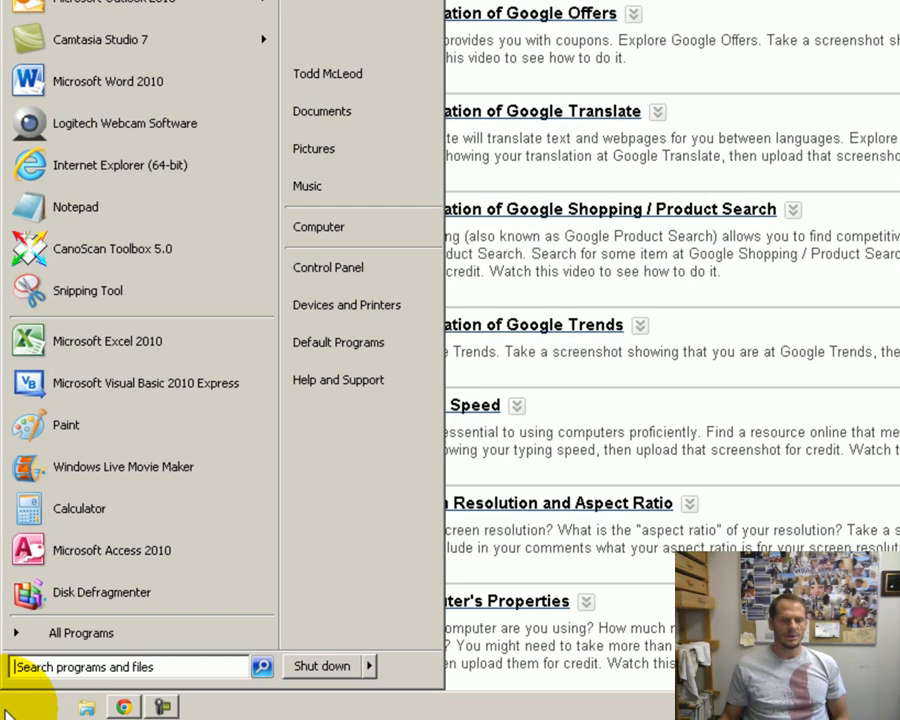
mouse_move(30, 704)
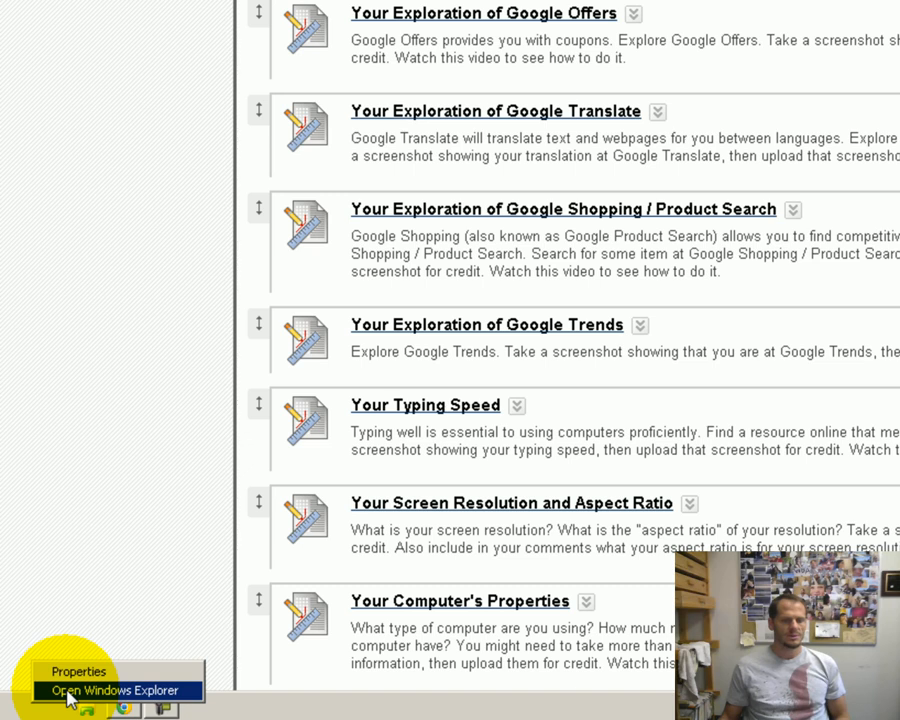
click(116, 690)
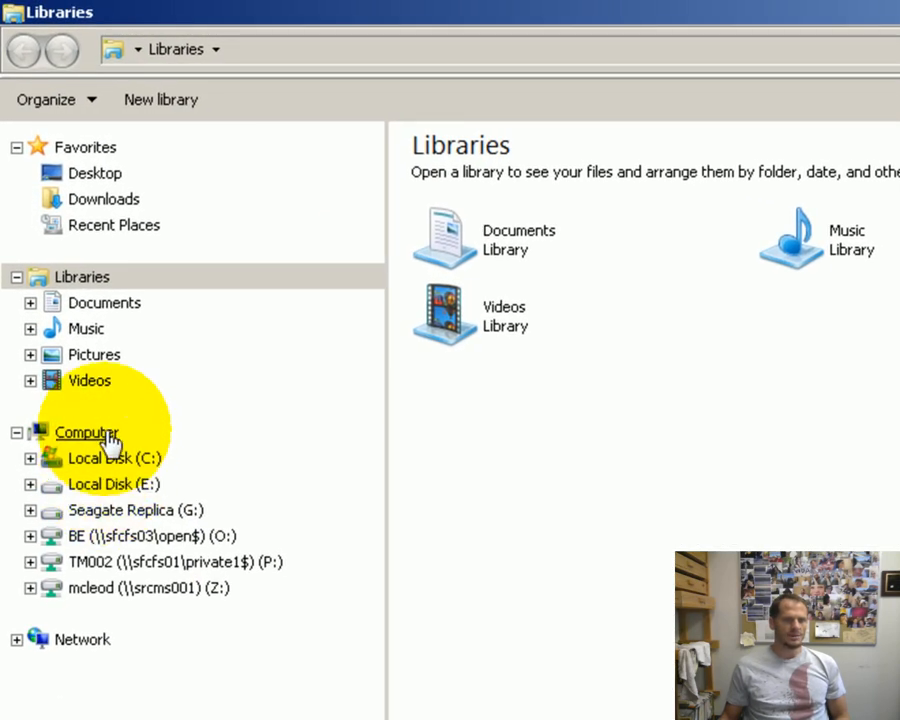
scroll(down, 3)
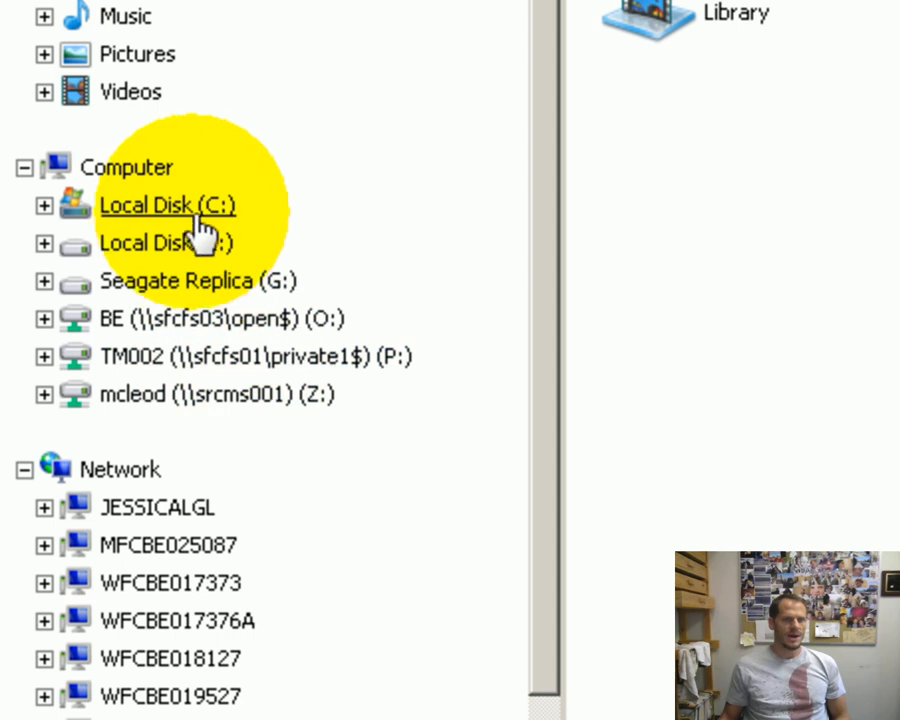
Open the Local Disk (C:) Properties showing 40.4 GB used, 108 GB free of 149 GB
right_click(168, 204)
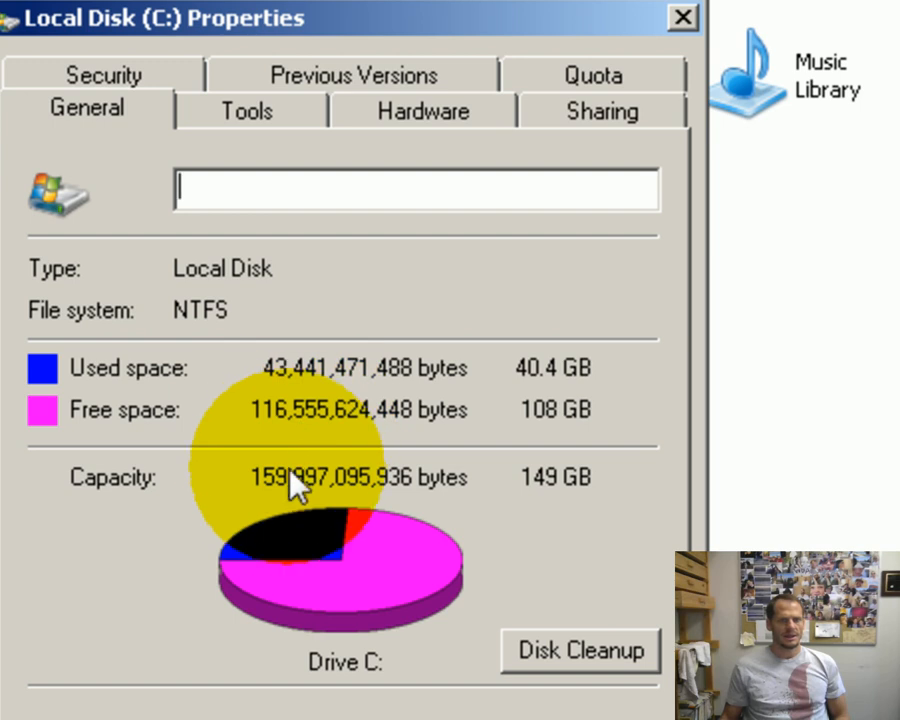
mouse_move(444, 460)
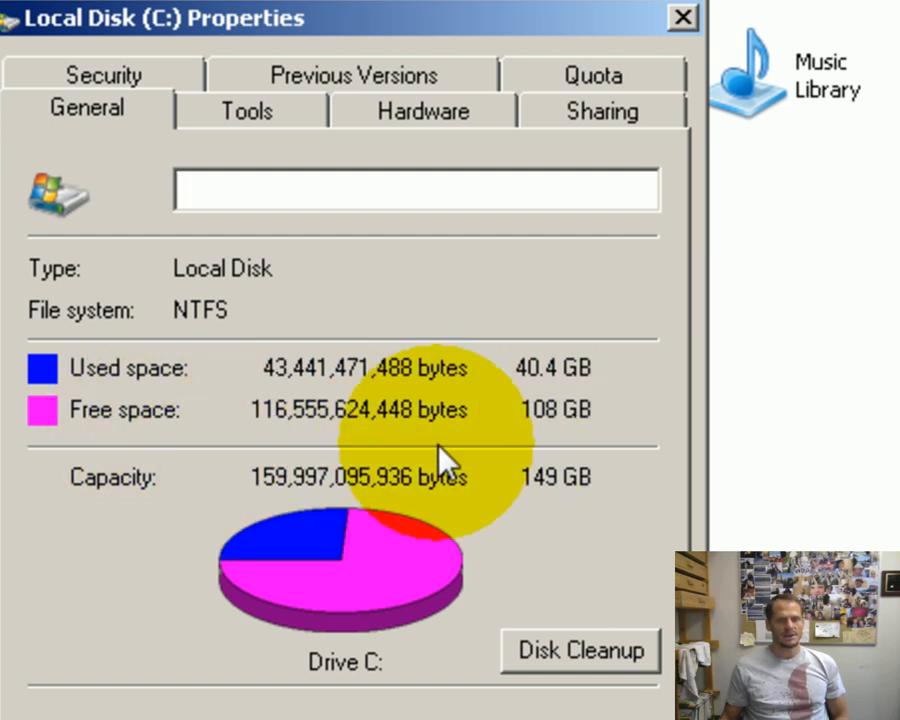
mouse_move(576, 500)
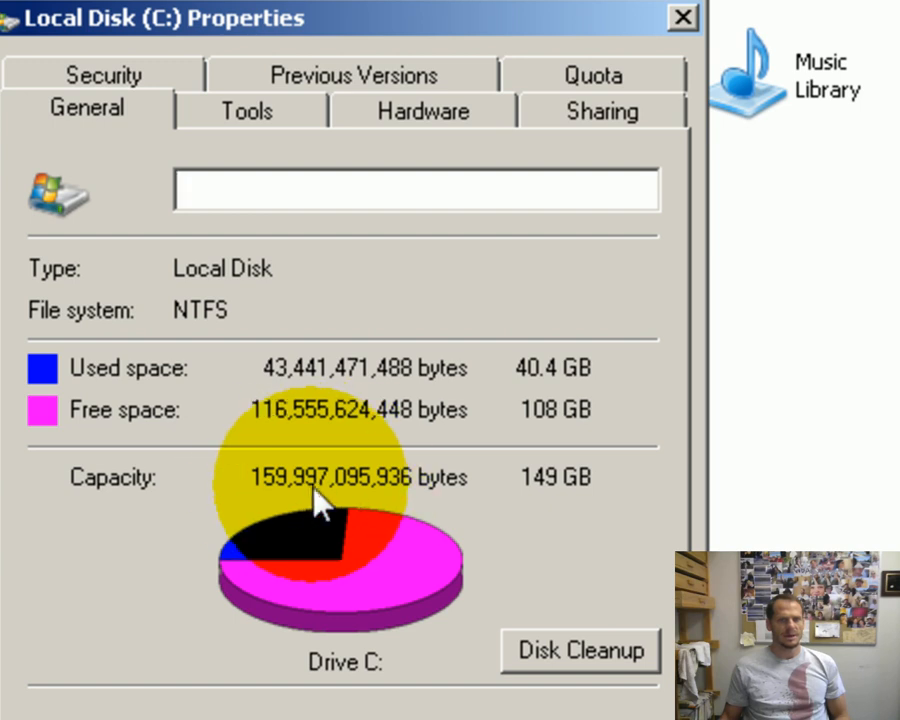
mouse_move(276, 500)
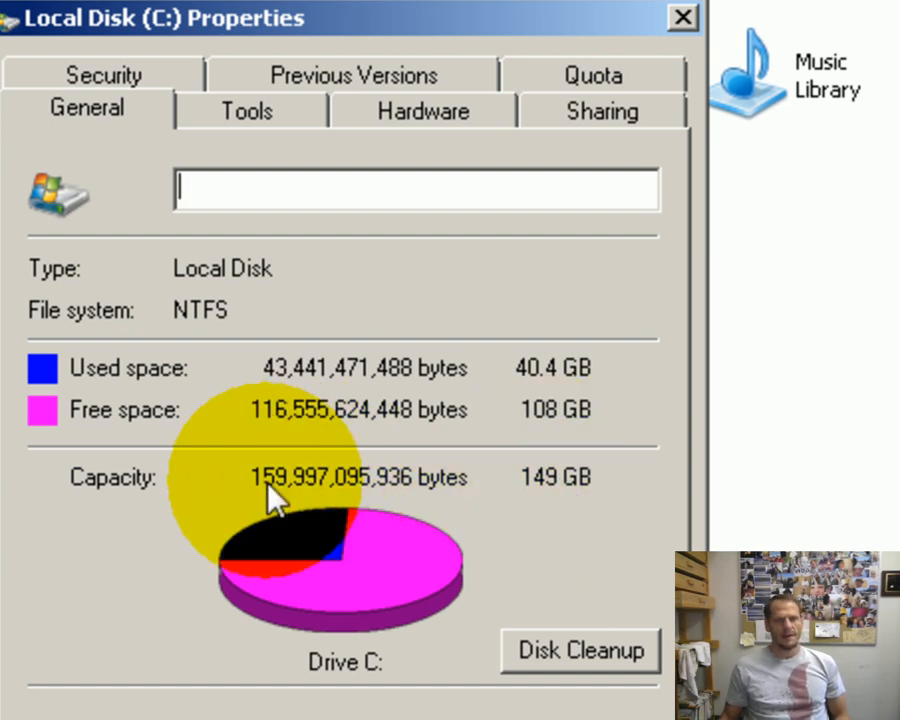
mouse_move(600, 396)
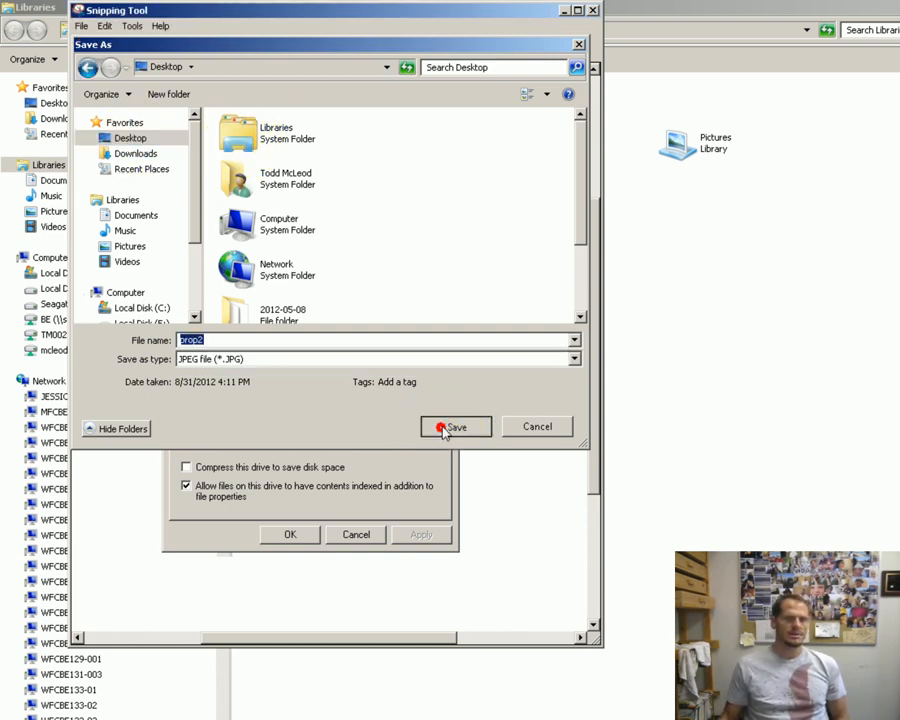
Save the drive screenshot as a JPEG on the Desktop and cancel out of Local Disk (C:) Properties
click(456, 426)
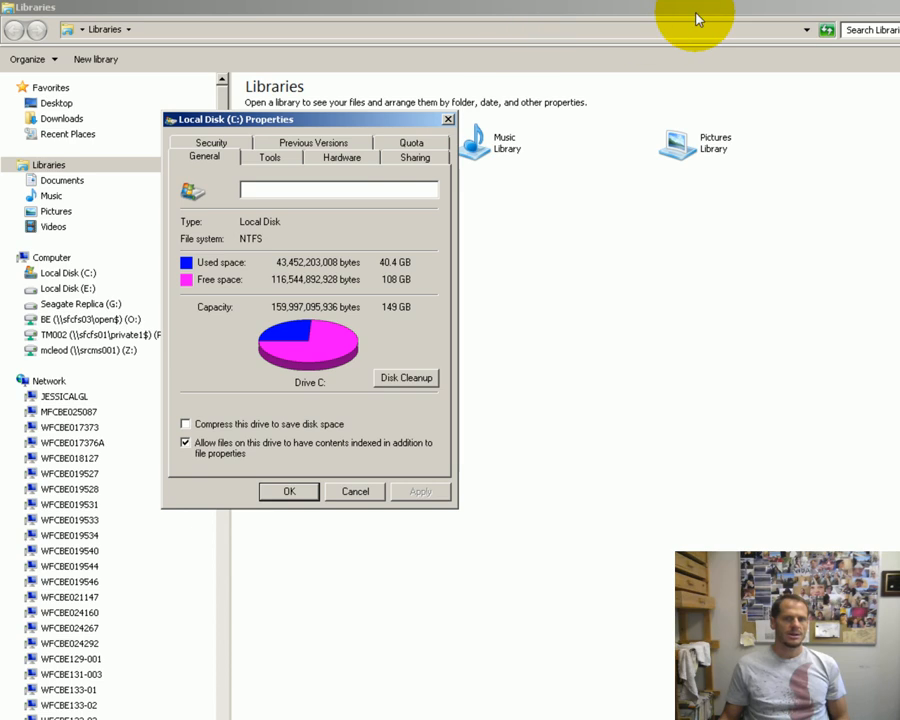
mouse_move(356, 492)
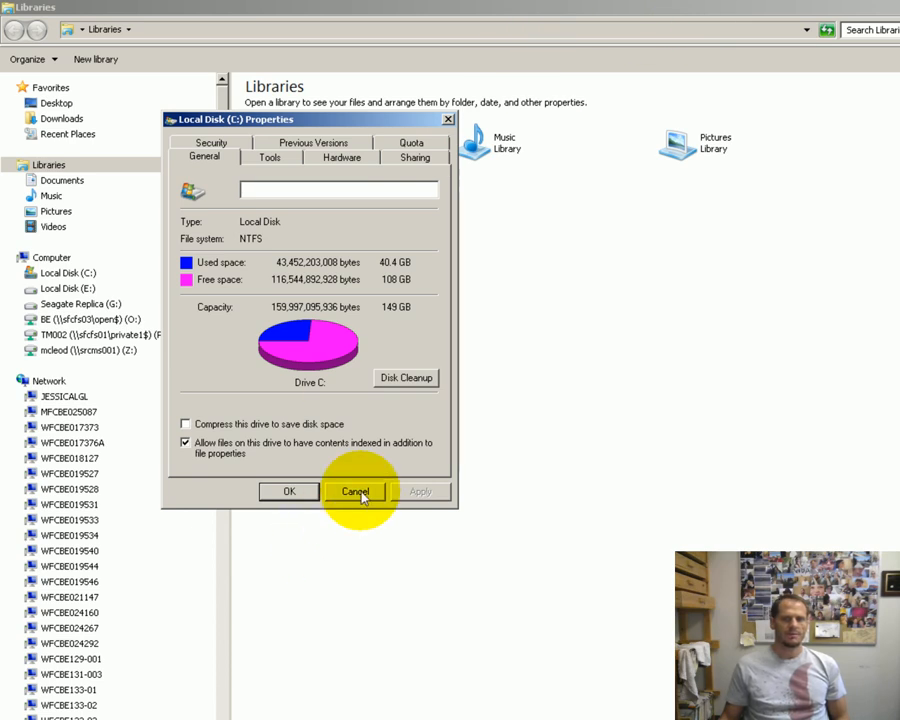
click(356, 492)
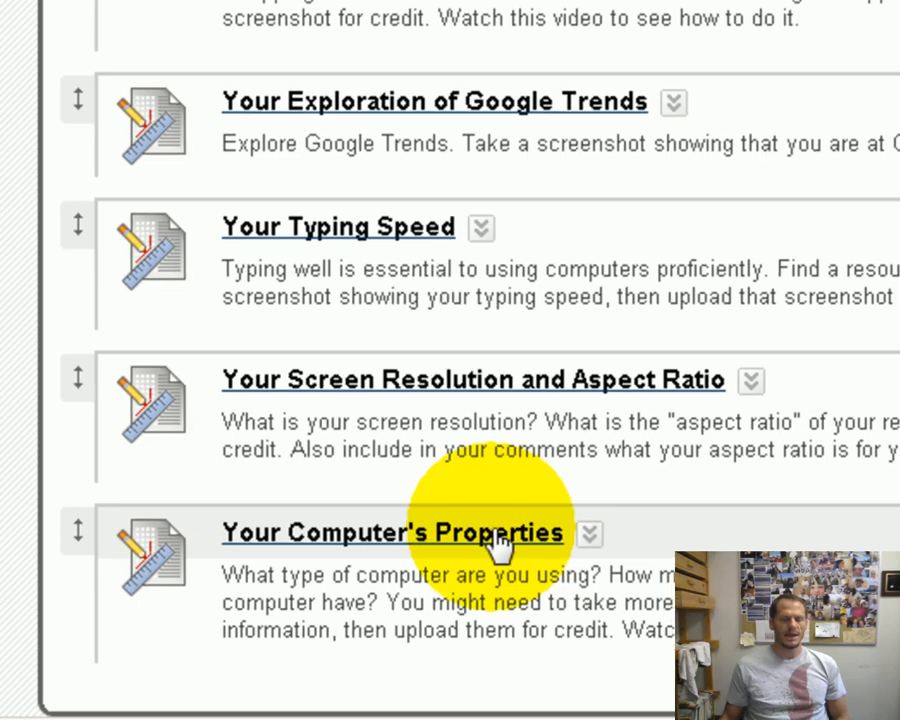
Attach properties.JPG to the Your Computer's Properties assignment and start browsing for a second file
click(392, 532)
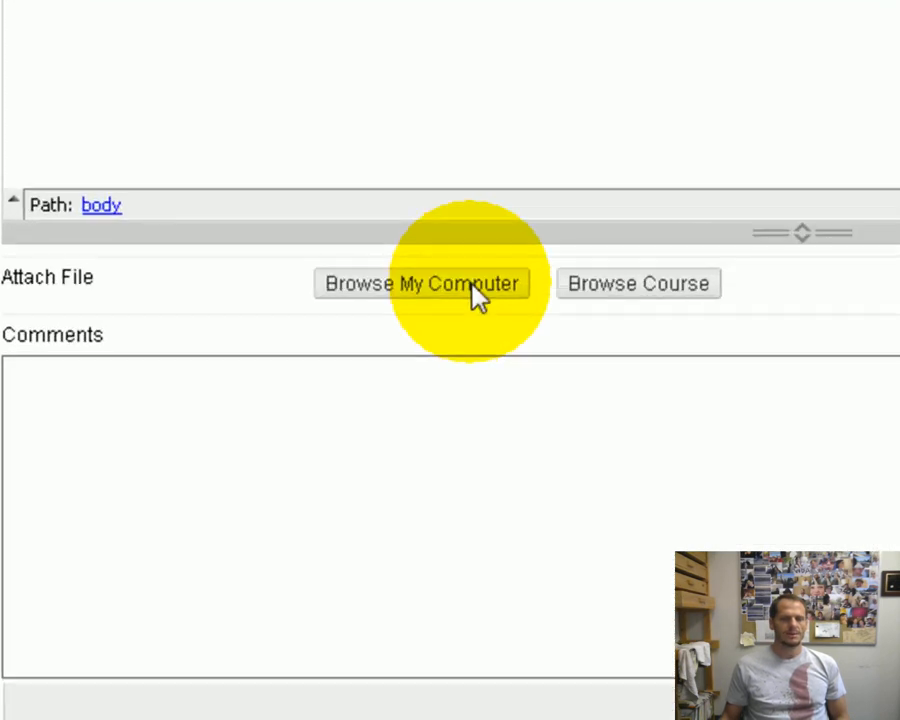
click(424, 284)
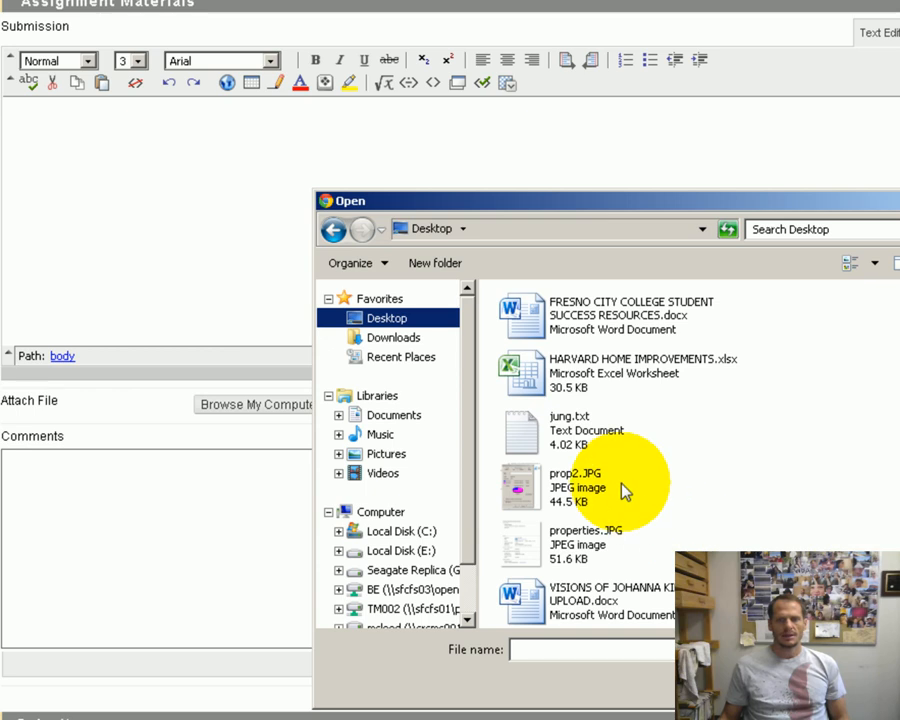
click(584, 544)
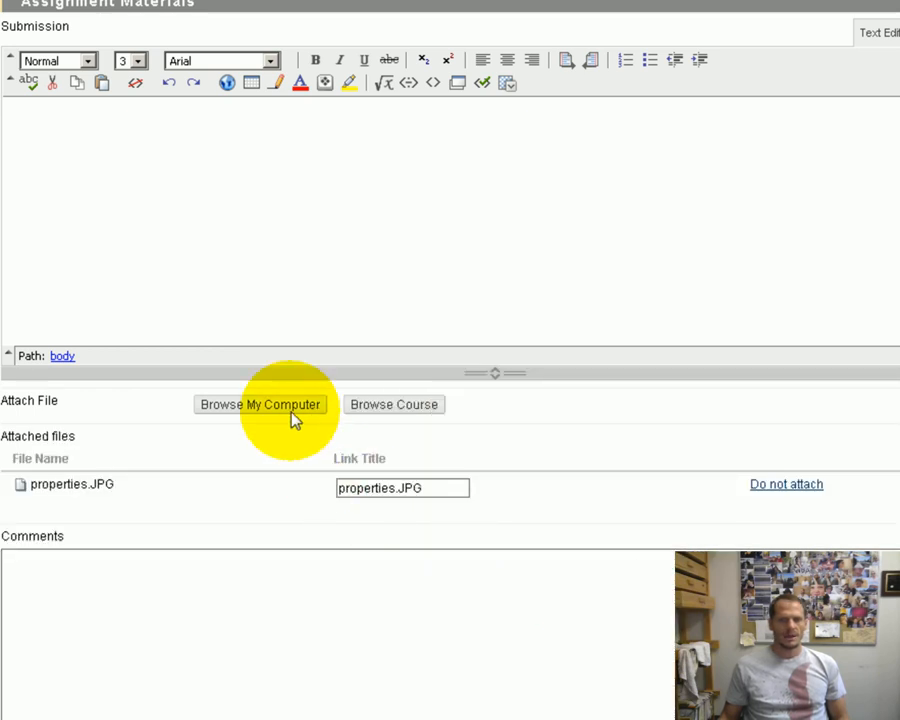
click(260, 404)
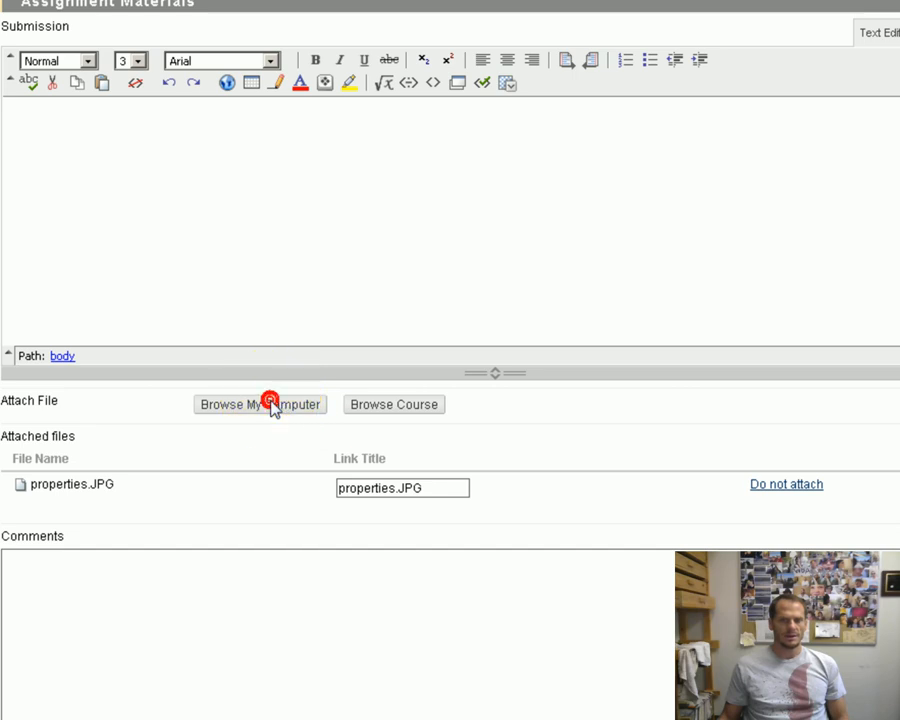
click(260, 404)
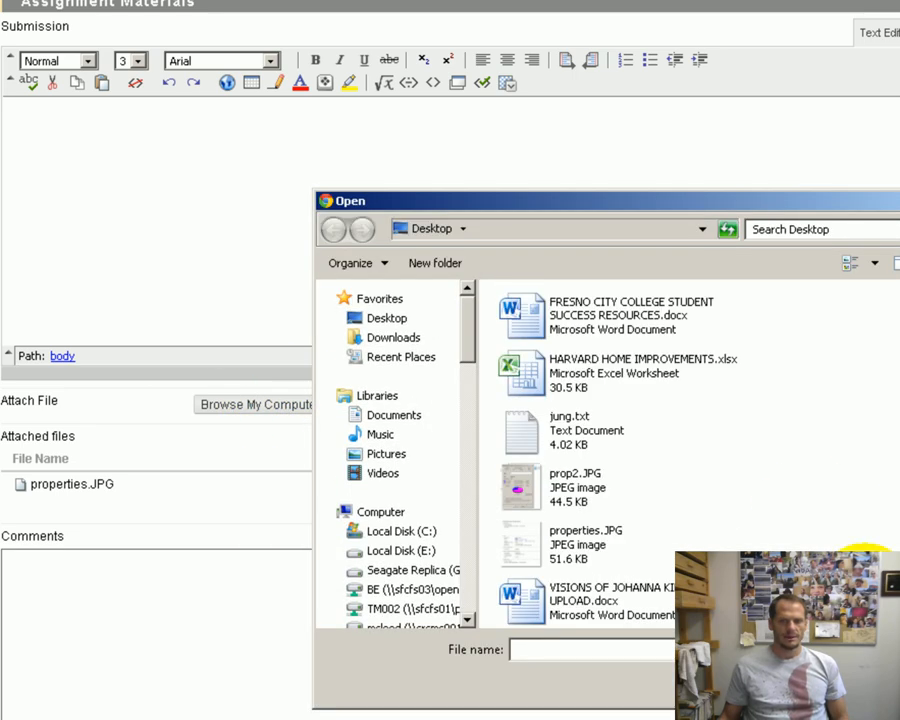